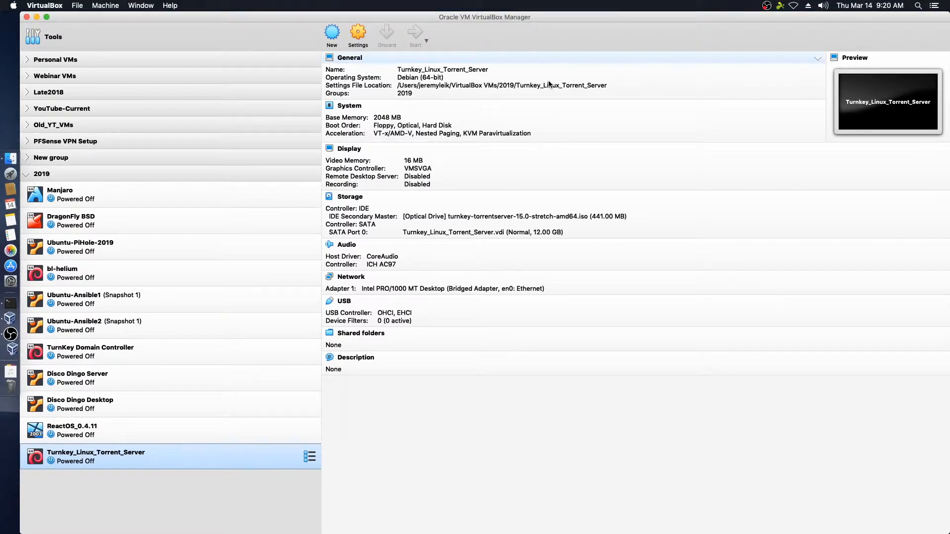
Start the Turnkey_Linux_Torrent_Server VM and let the installer reach the GRUB boot loader prompt.
click(416, 32)
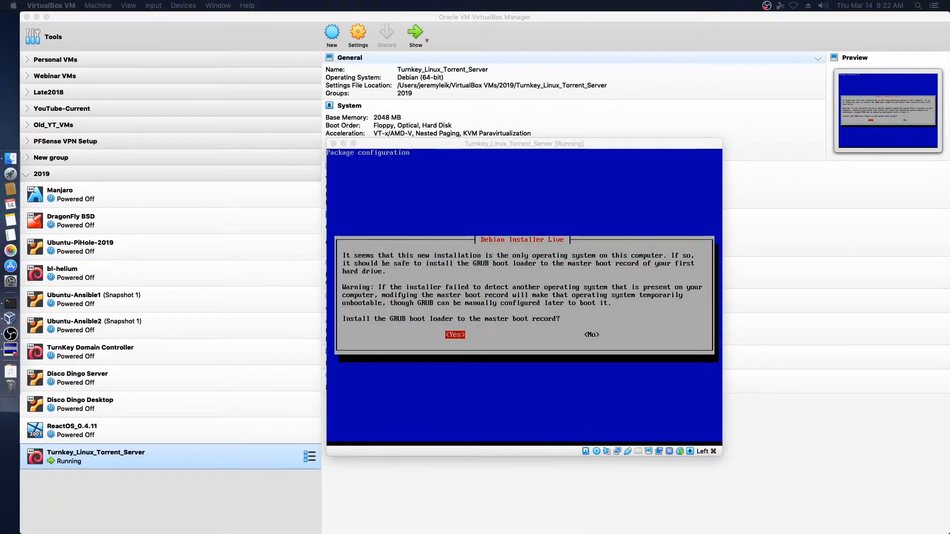
mouse_move(601, 225)
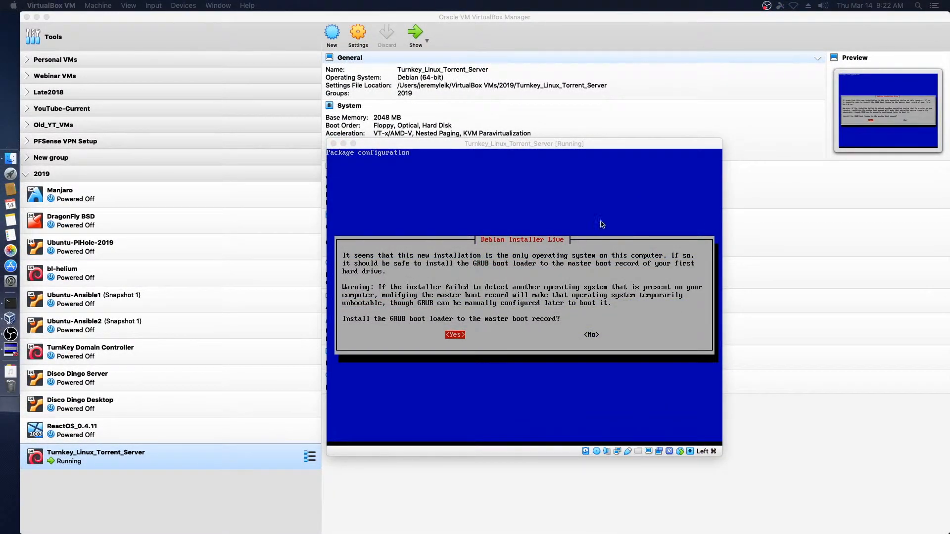
click(455, 334)
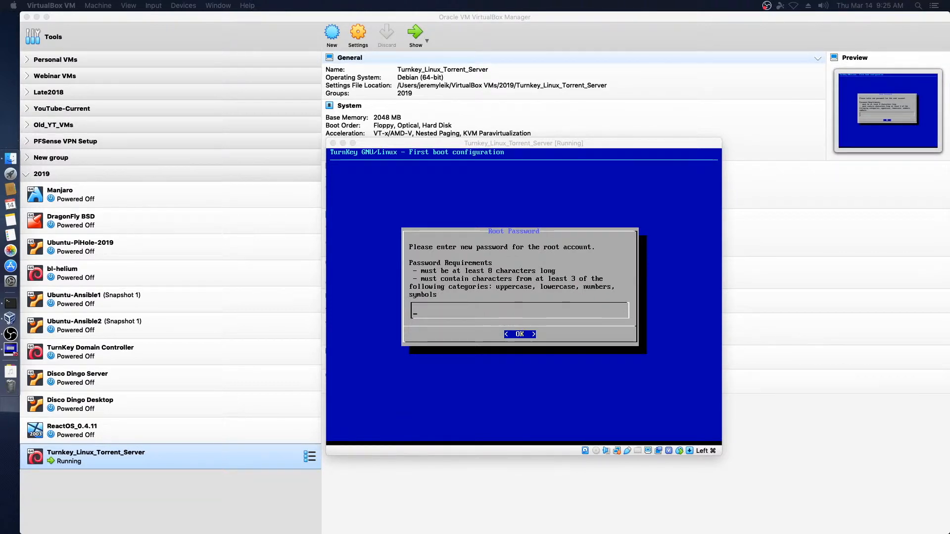
mouse_move(600, 144)
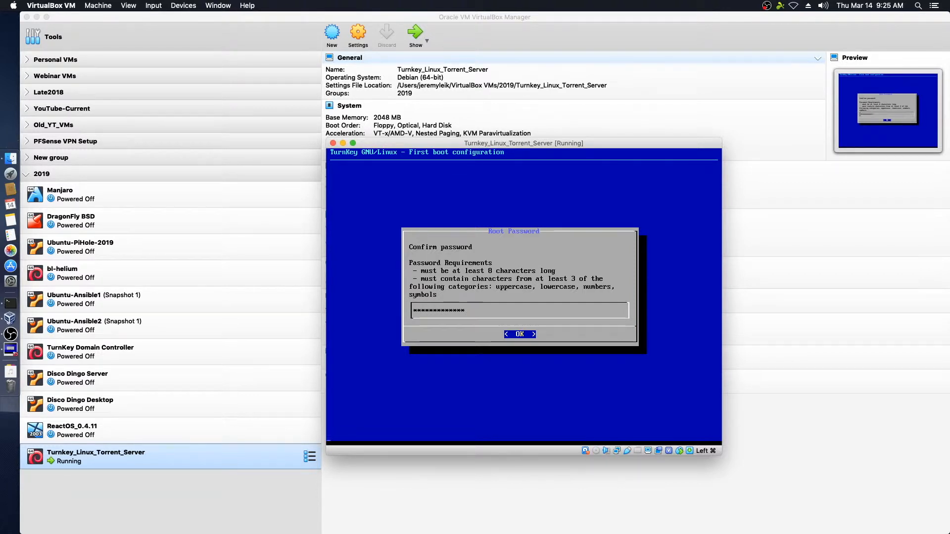
Confirm the root and Torrent Server passwords, reaching the Reboot now? prompt.
click(520, 335)
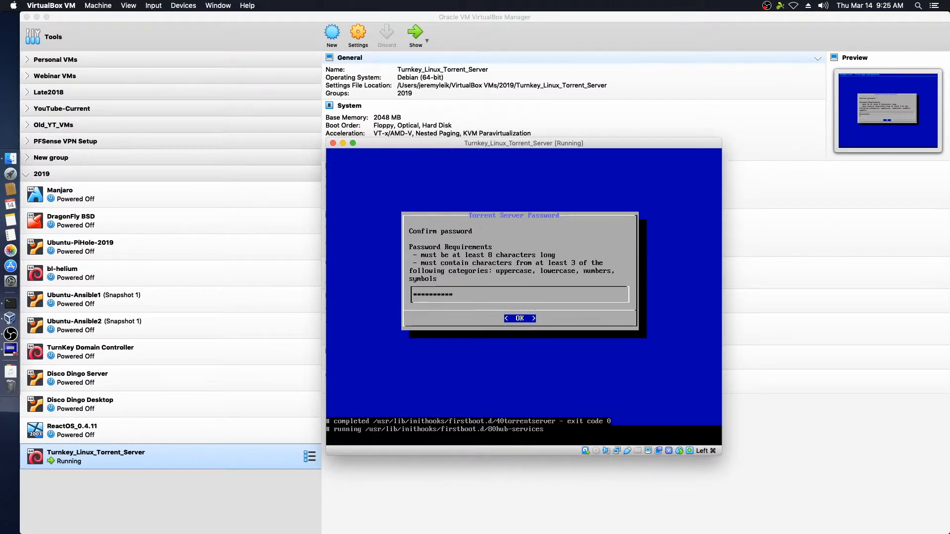
click(519, 319)
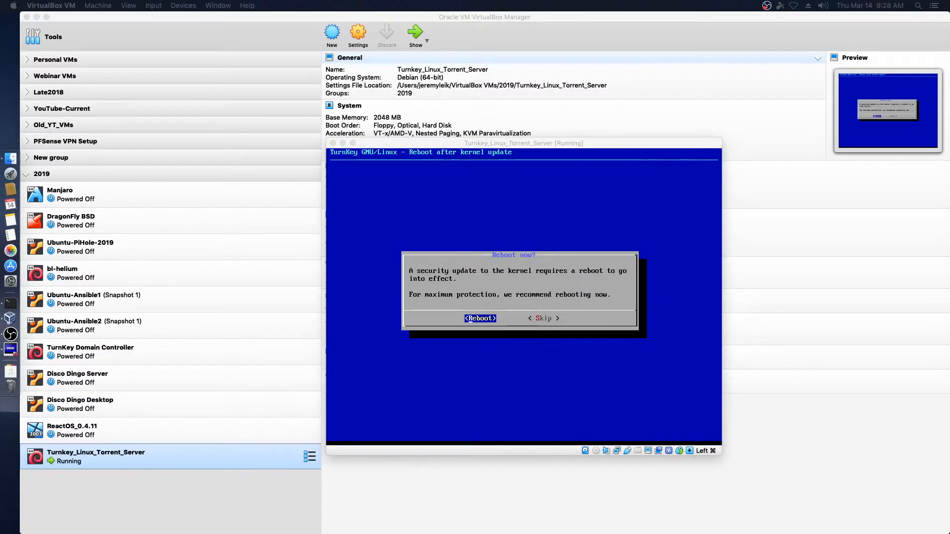
click(480, 319)
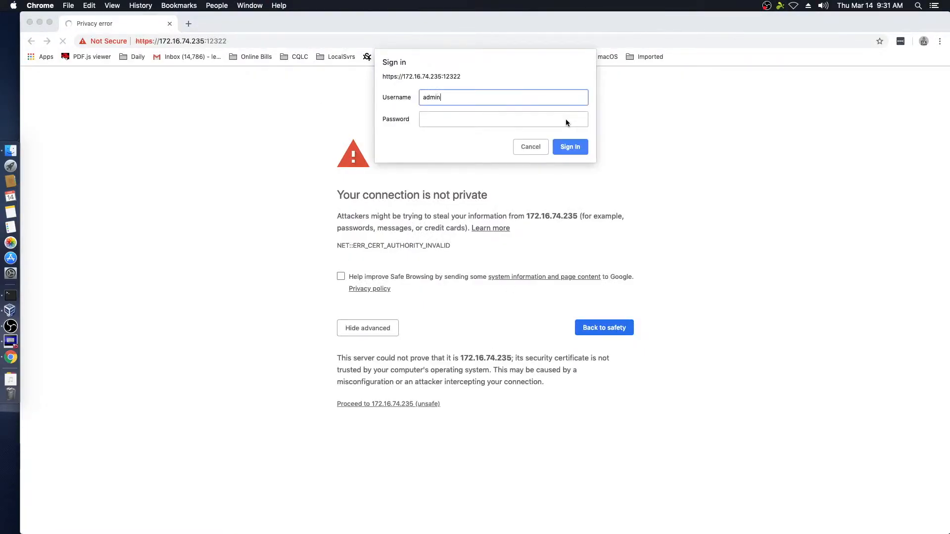
Sign in to Transmission, see zero transfers, and bring up the Upload Torrent Files dialog.
click(503, 118)
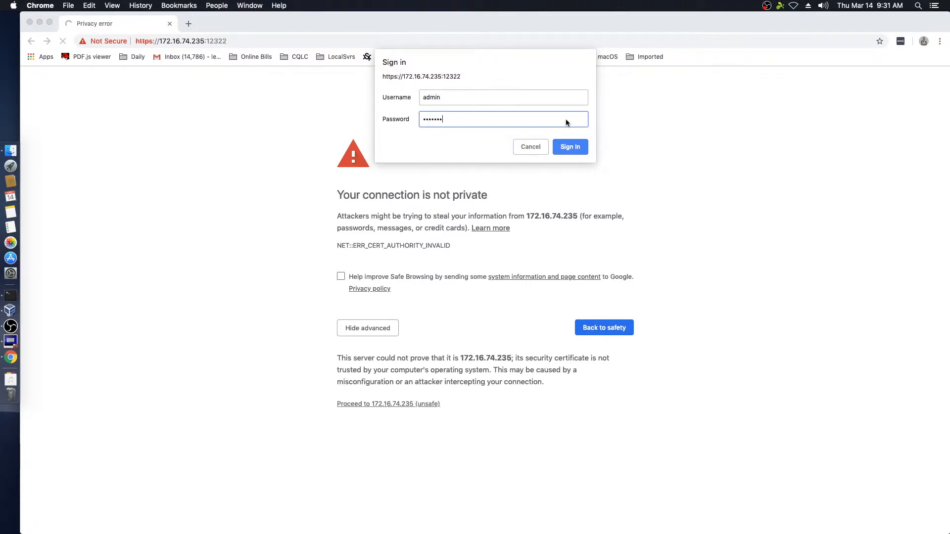
click(570, 147)
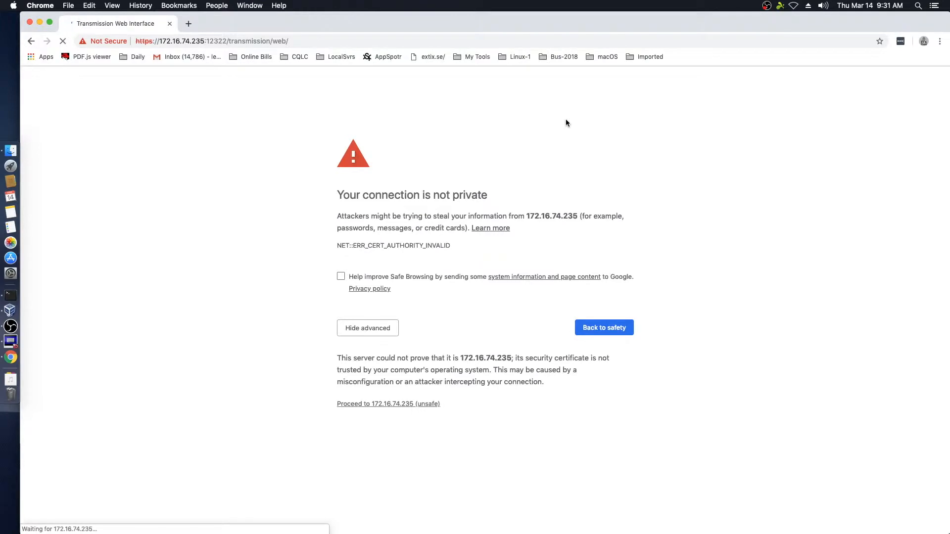
click(387, 404)
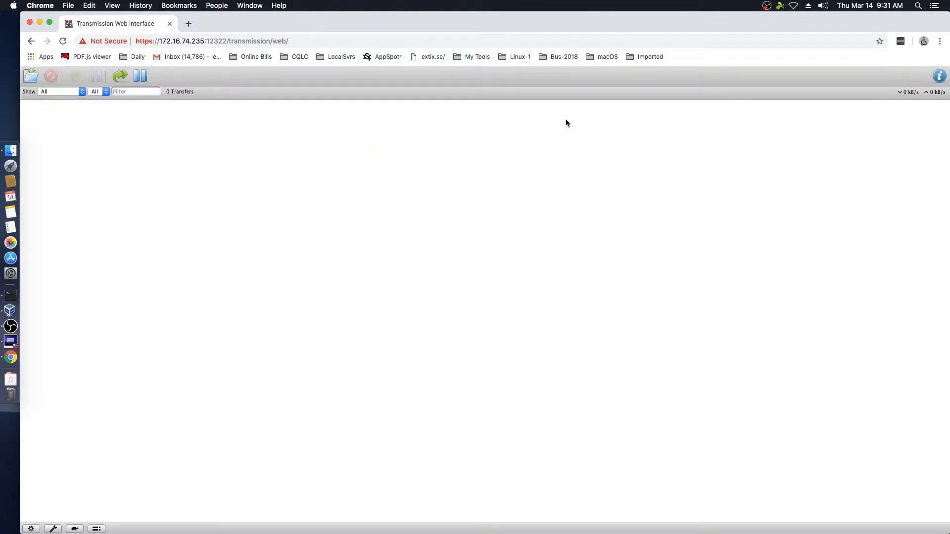
click(31, 75)
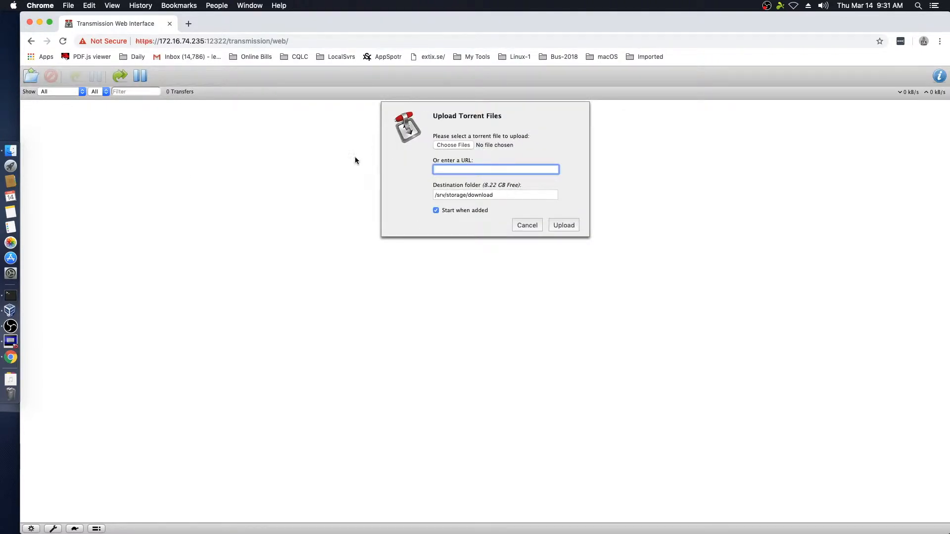
mouse_move(562, 225)
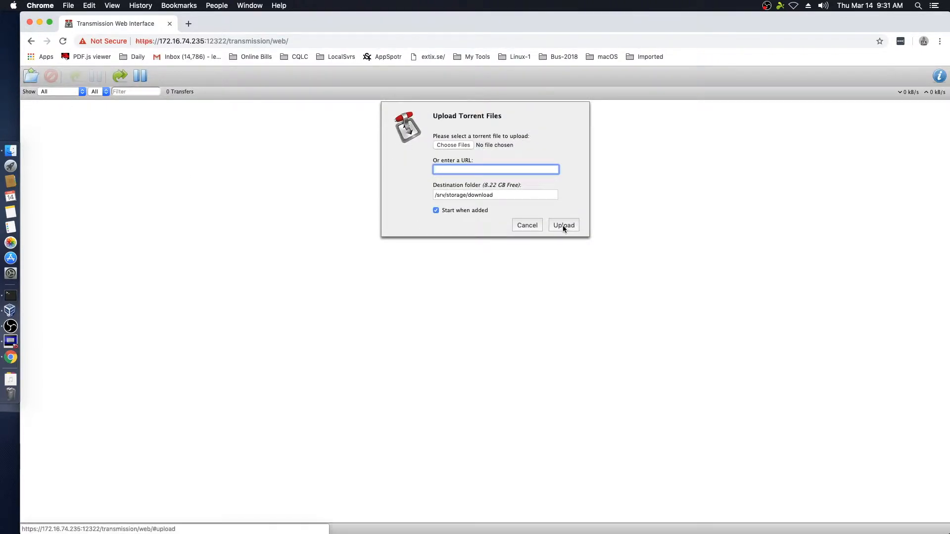
Dismiss the Upload Torrent Files dialog with no file or URL added.
click(527, 225)
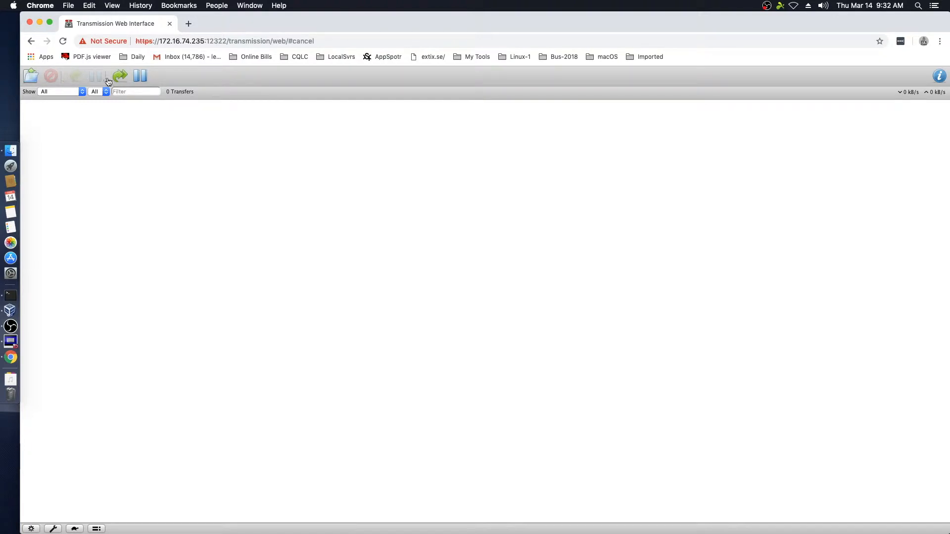
mouse_move(141, 77)
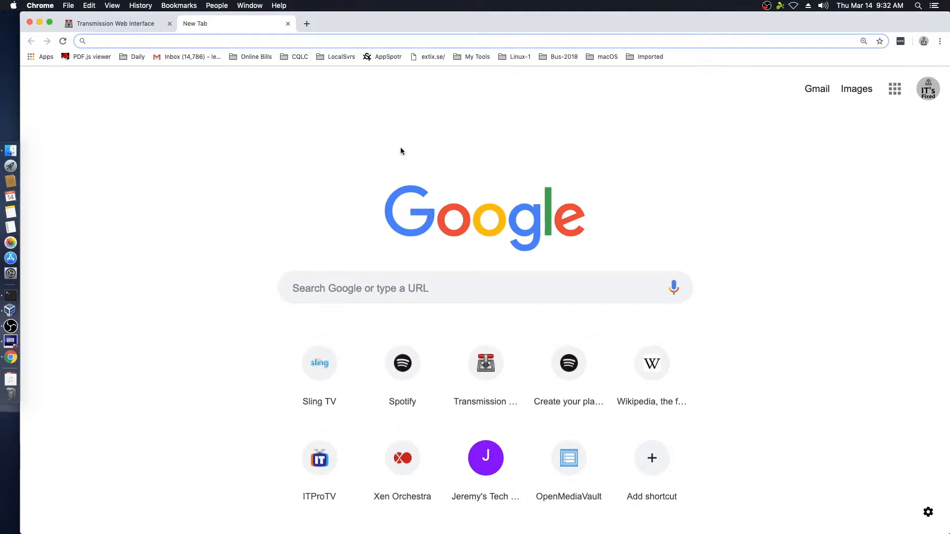
Search 'centos', reach the Download CentOS page and its enlarged torrent mirror list.
text(centos+torrent&oq=centos+torrent&aqs=chrome..69i57.4125j0j7&sourceid=chrome&ie=UTF-8)
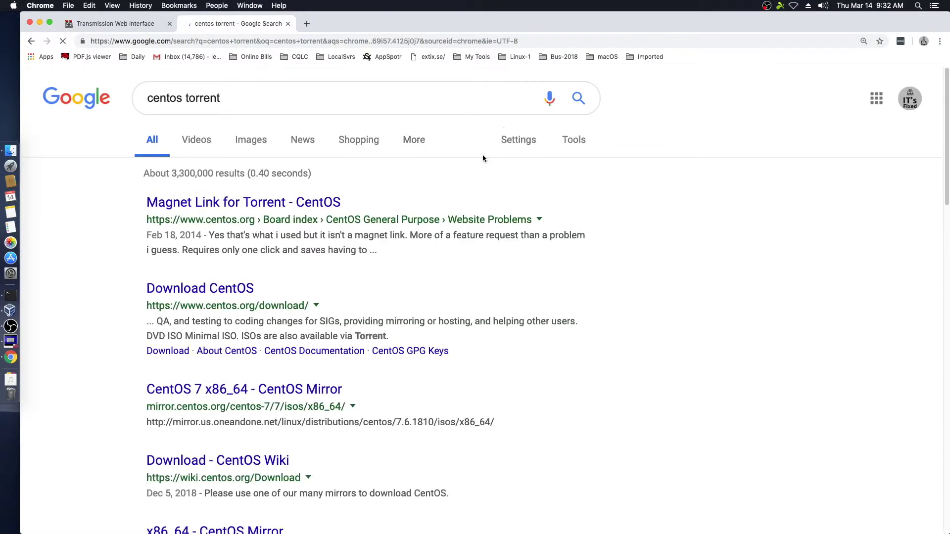
mouse_move(145, 210)
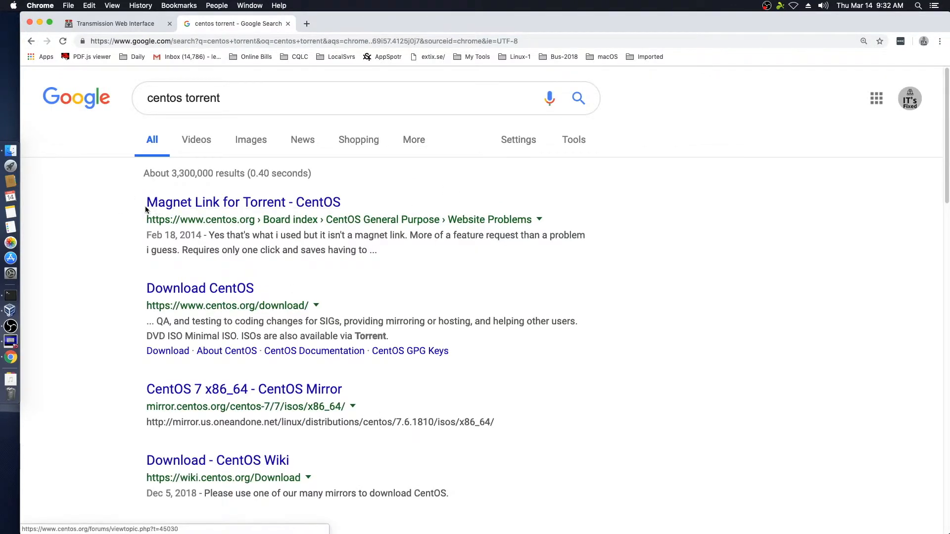
mouse_move(188, 291)
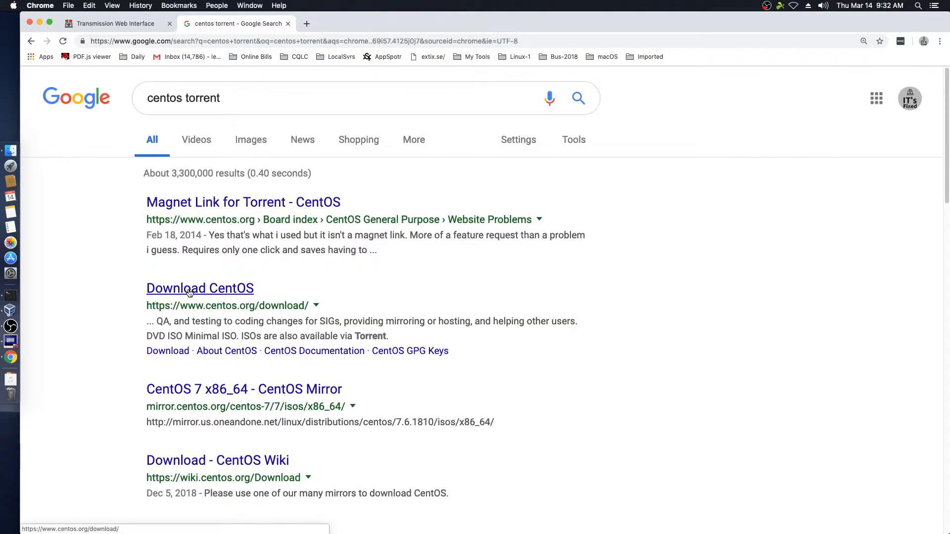
click(187, 289)
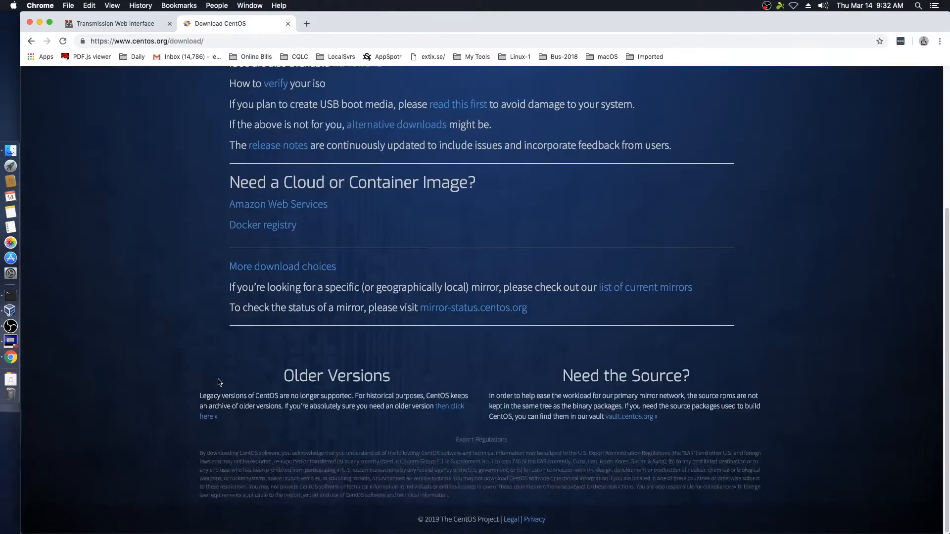
scroll(up, 3)
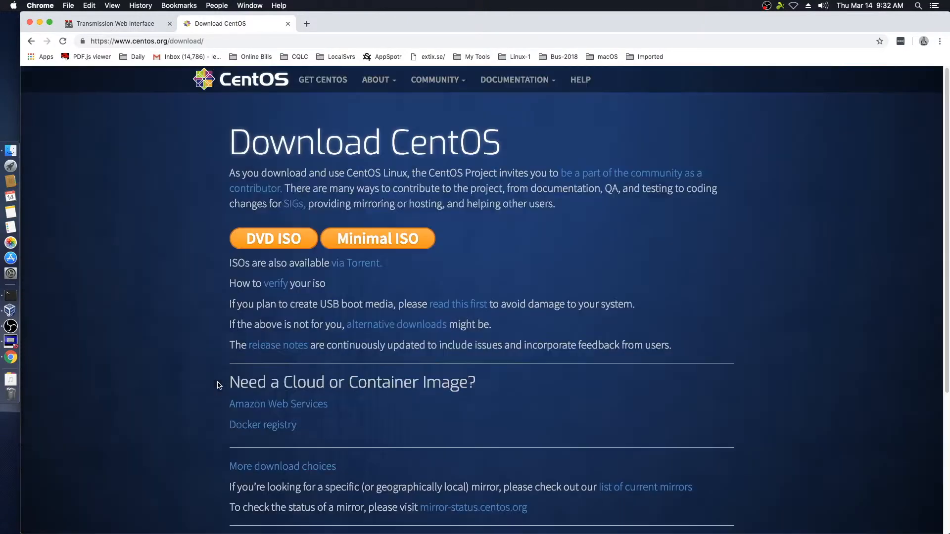
mouse_move(350, 334)
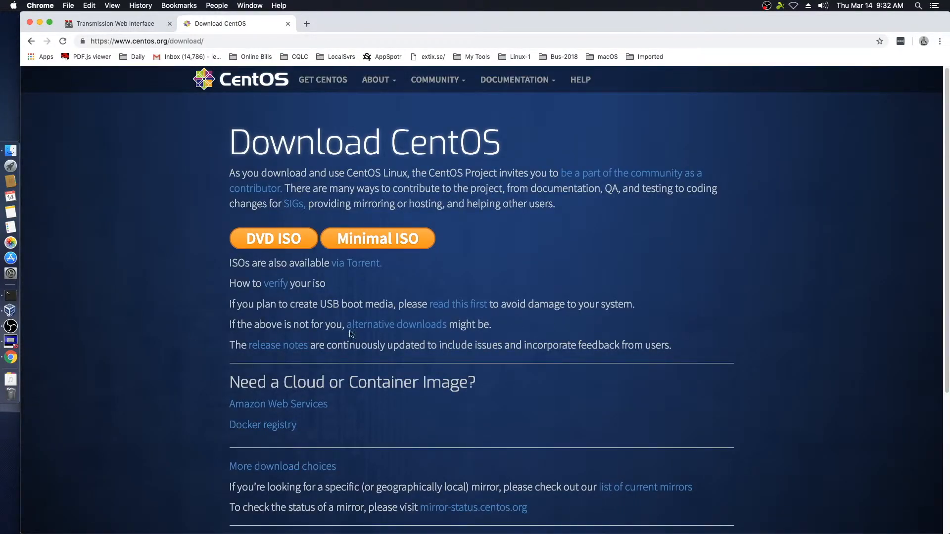
click(356, 264)
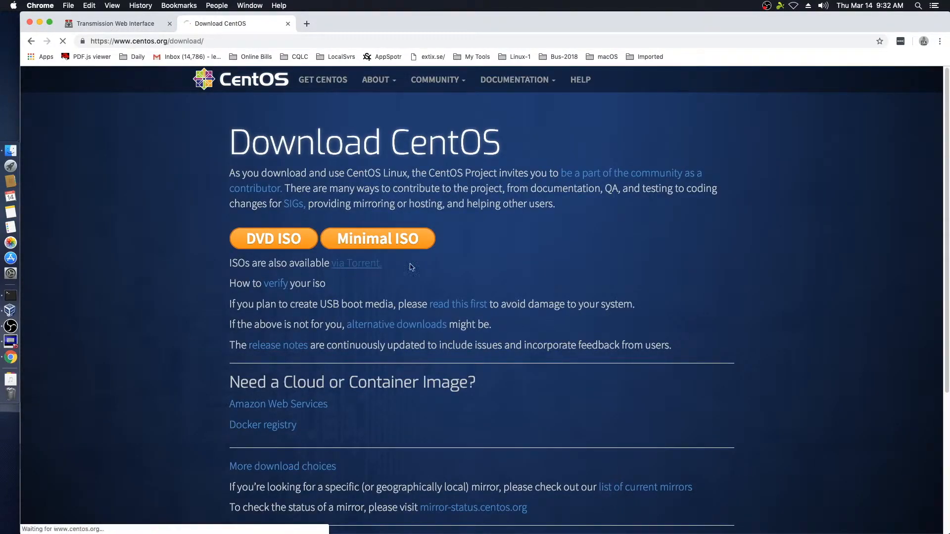
click(273, 238)
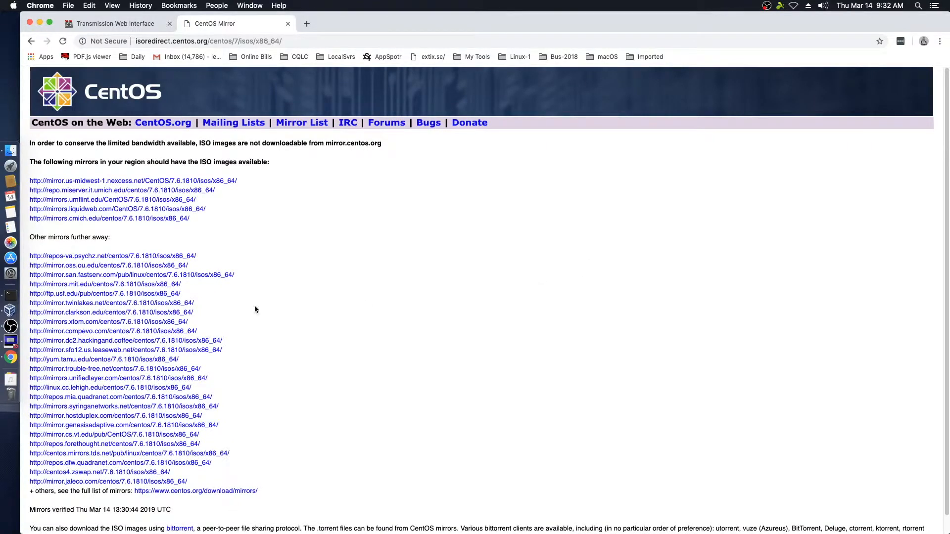
mouse_move(364, 323)
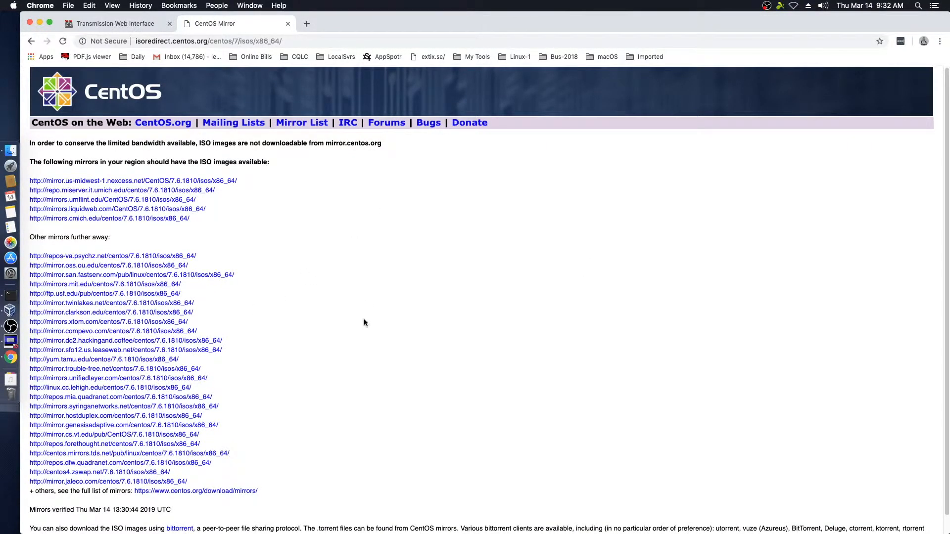
key(cmd+plus)
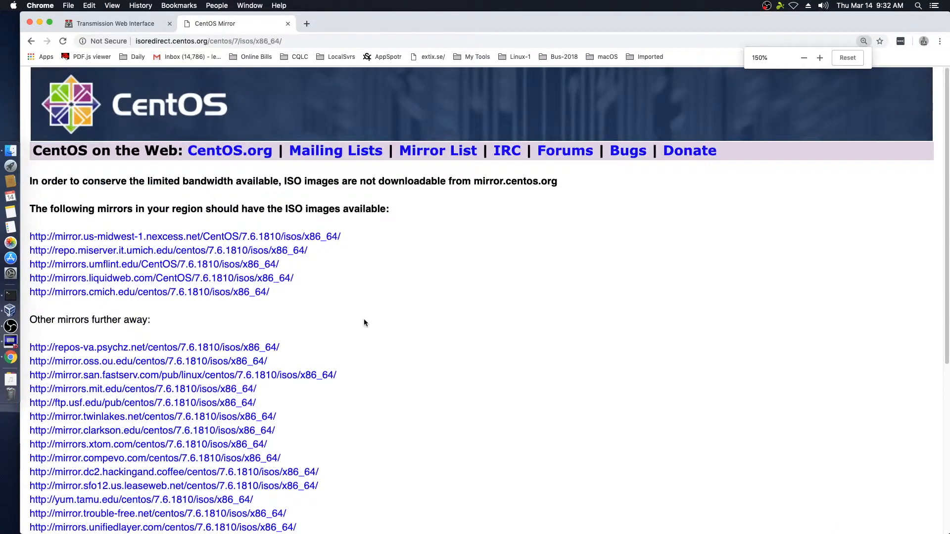
mouse_move(67, 282)
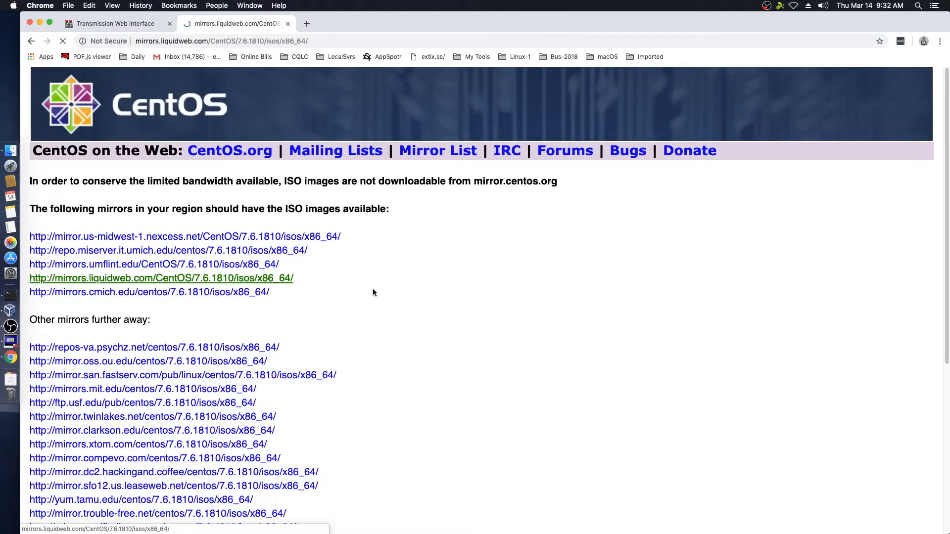
Download CentOS-7-x86_64-LiveKDE-1810.torrent from the liquidweb mirror and reveal it in Downloads.
click(161, 278)
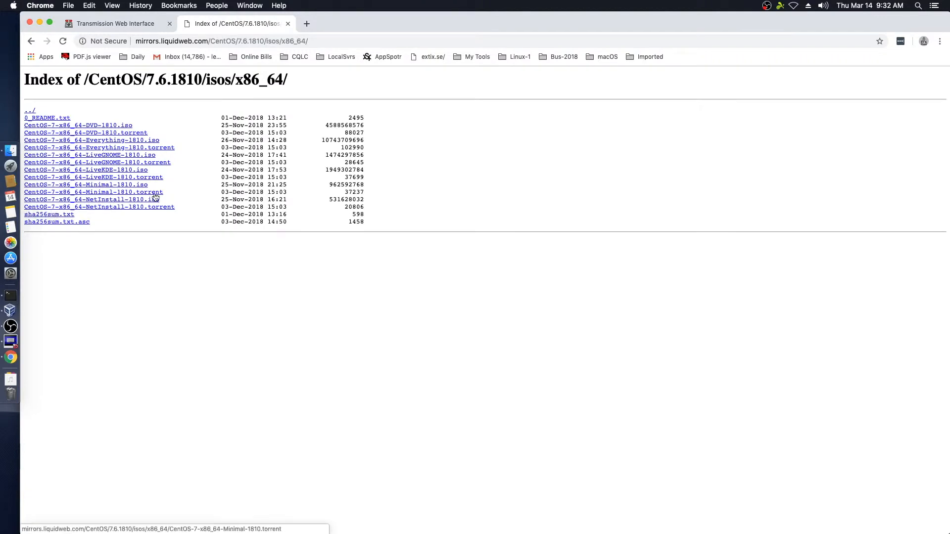
mouse_move(35, 172)
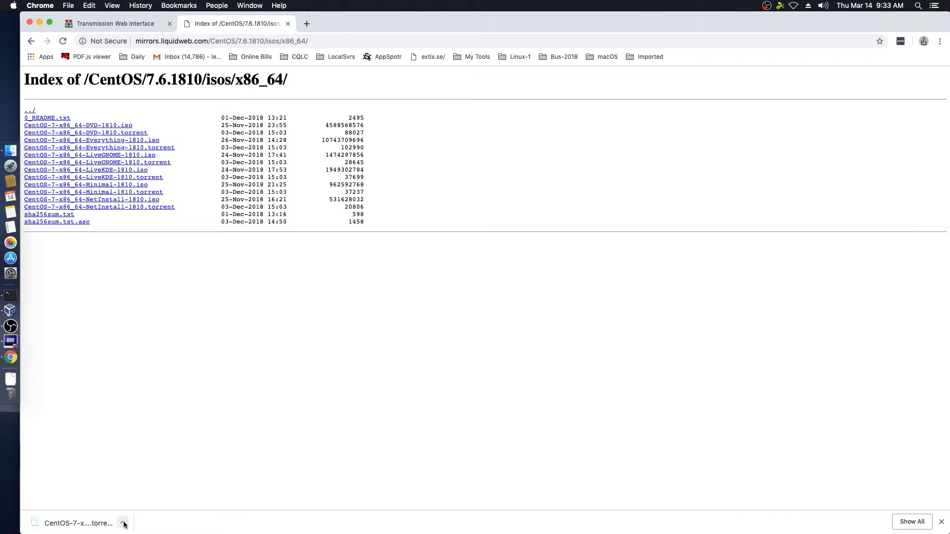
click(123, 523)
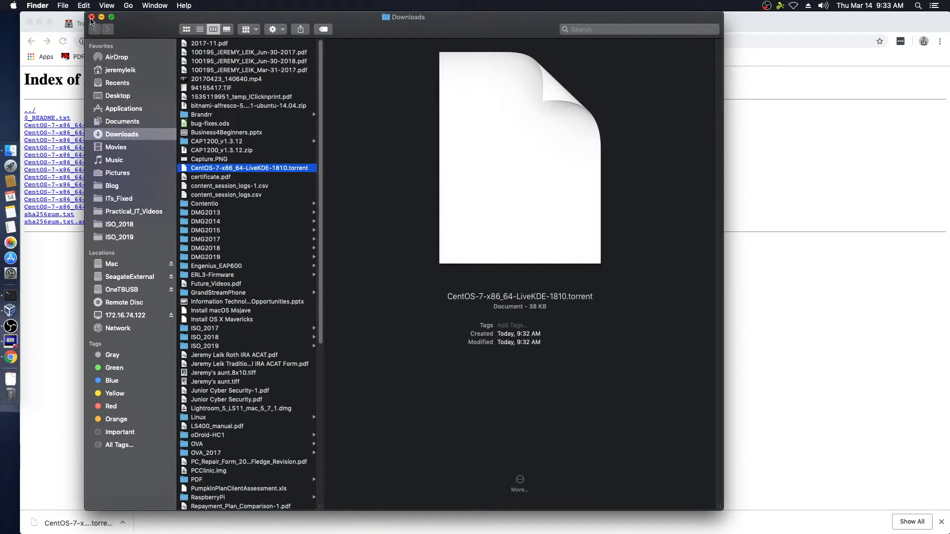
Close the Finder Downloads window after confirming the LiveKDE torrent is there.
click(90, 18)
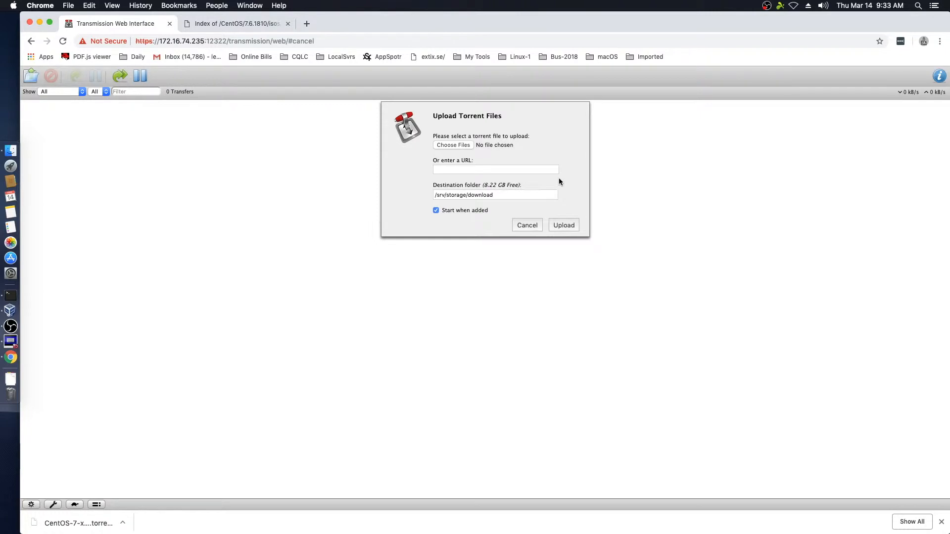
Upload CentOS-7-x86_64-LiveKDE-1810.torrent from Downloads with Start when added, so it downloads at 0%.
click(453, 144)
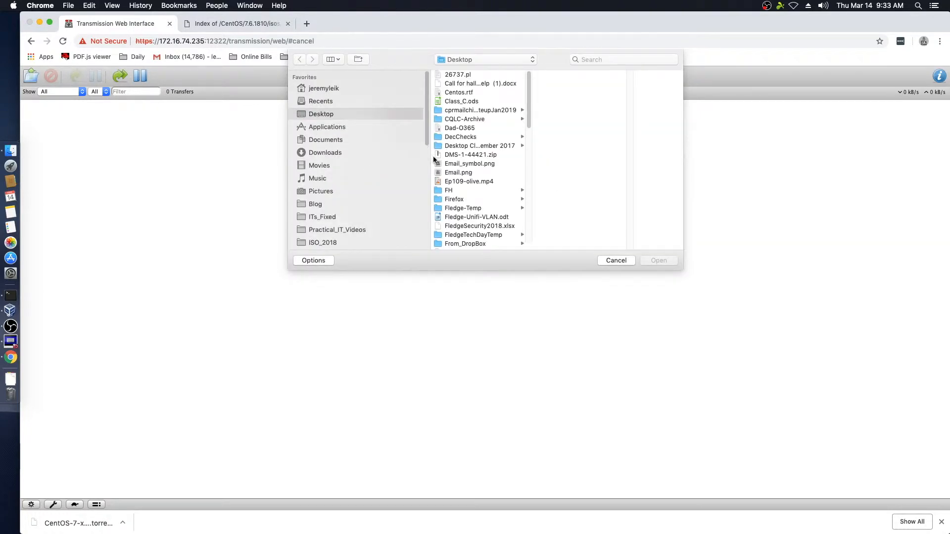
mouse_move(477, 141)
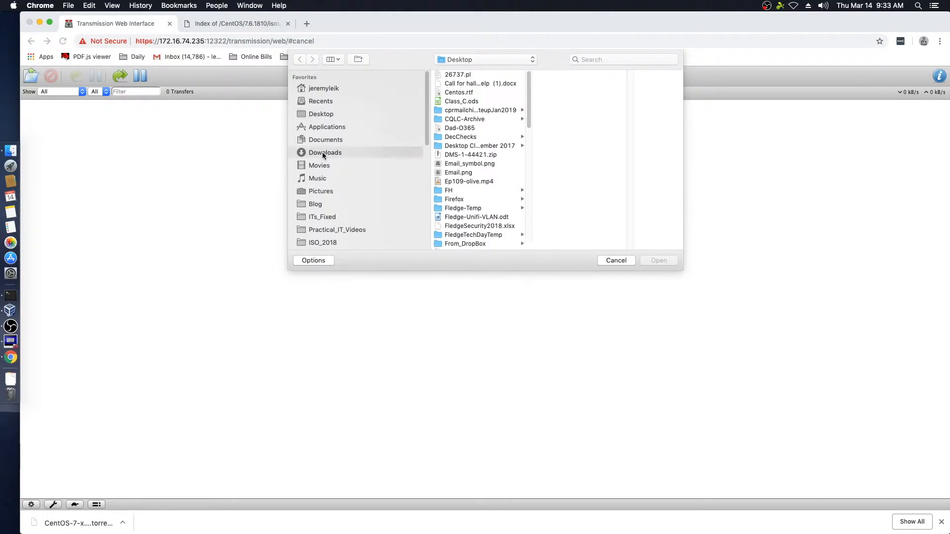
click(324, 153)
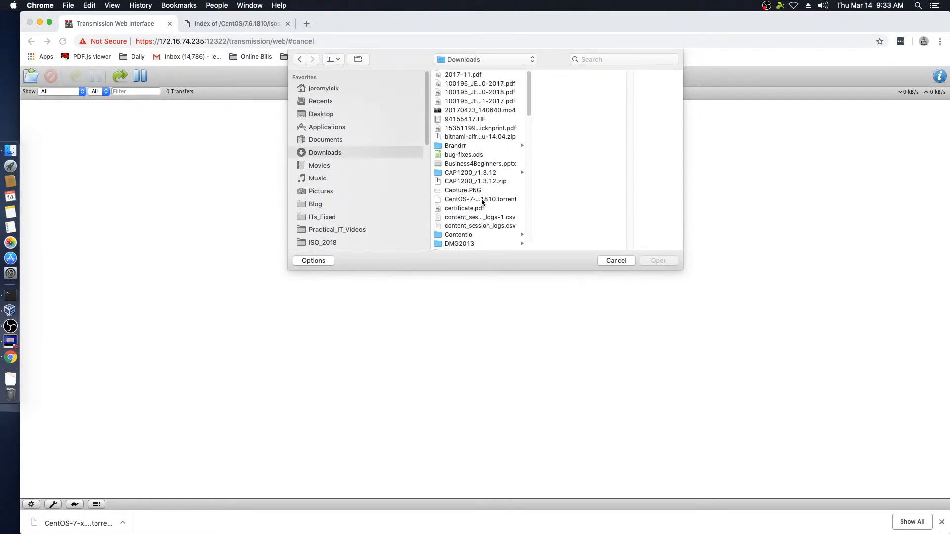
click(616, 261)
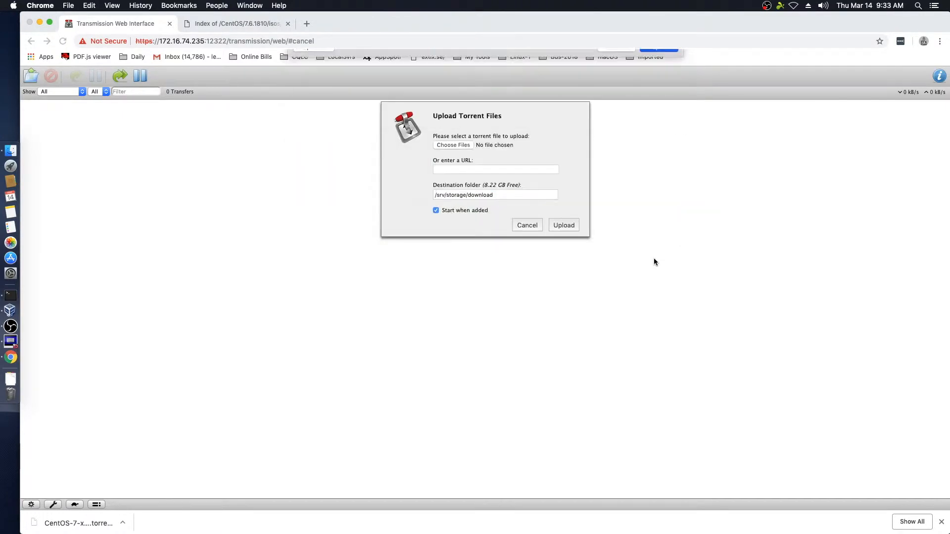
click(453, 144)
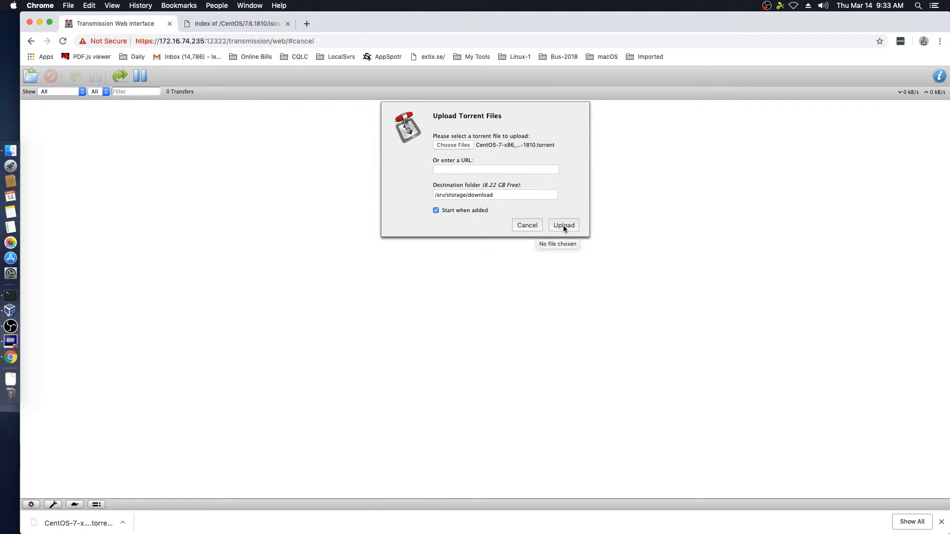
mouse_move(439, 217)
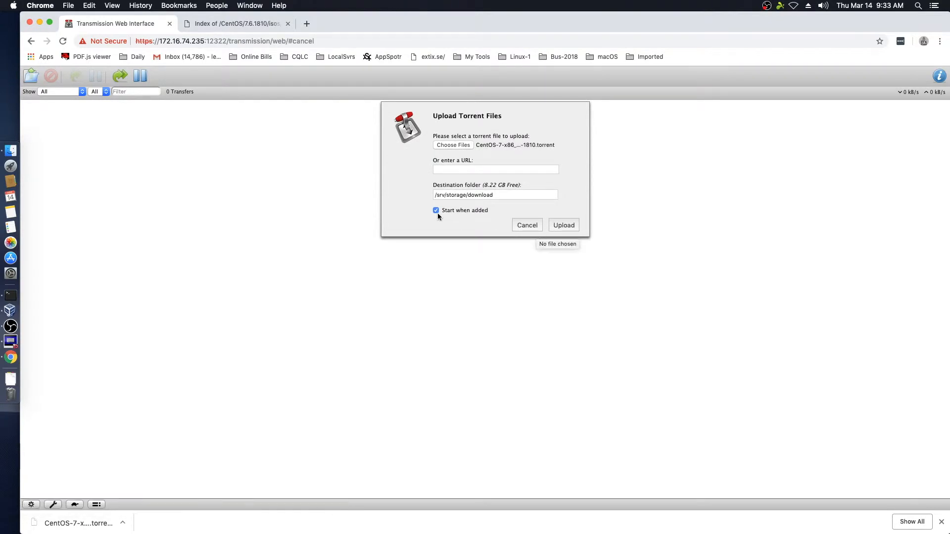
click(563, 224)
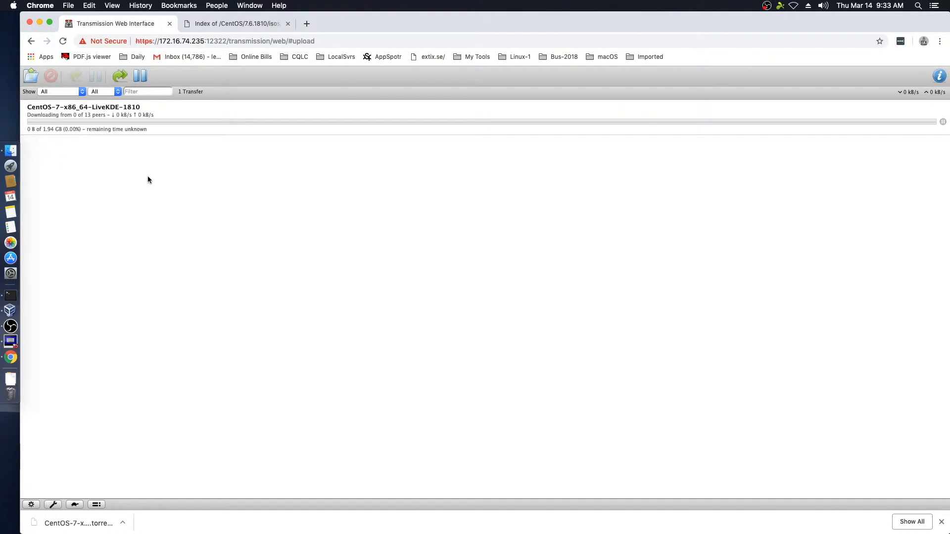
mouse_move(10, 340)
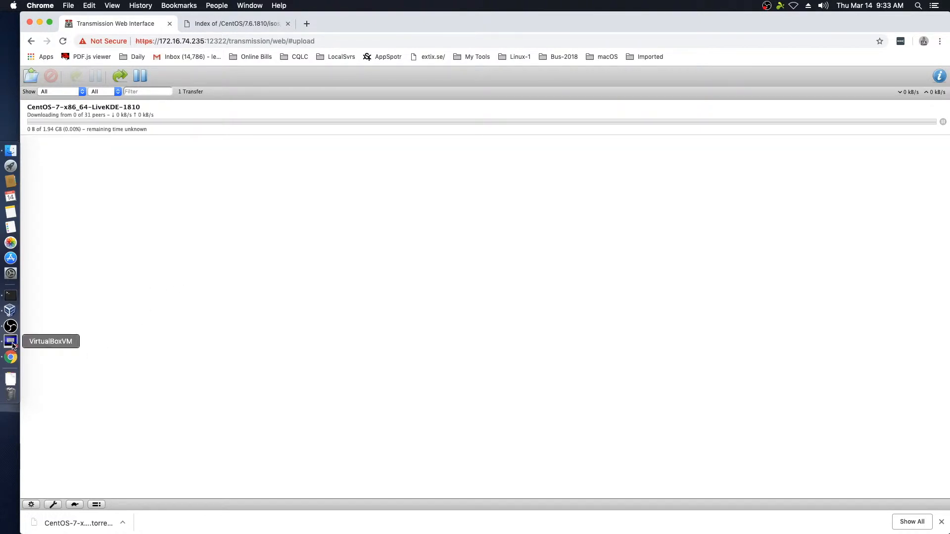
click(10, 341)
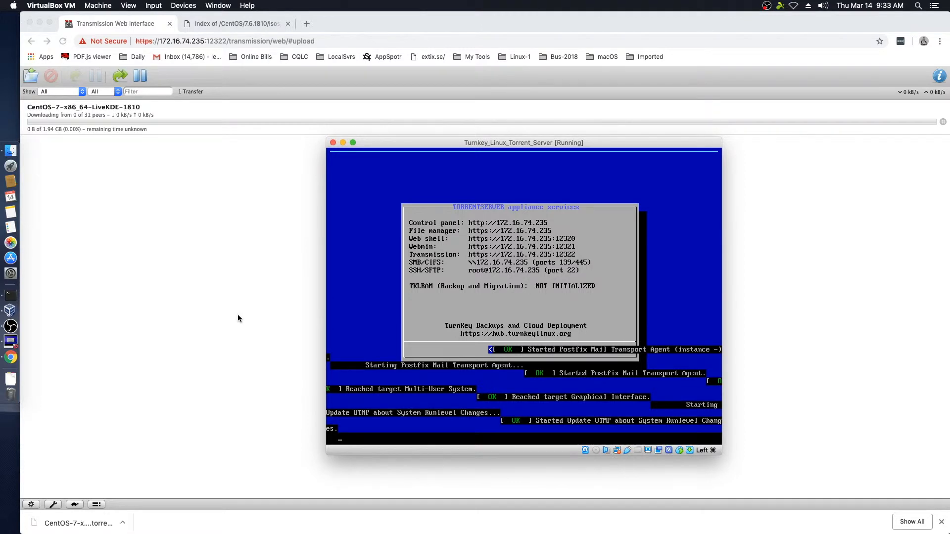
mouse_move(247, 320)
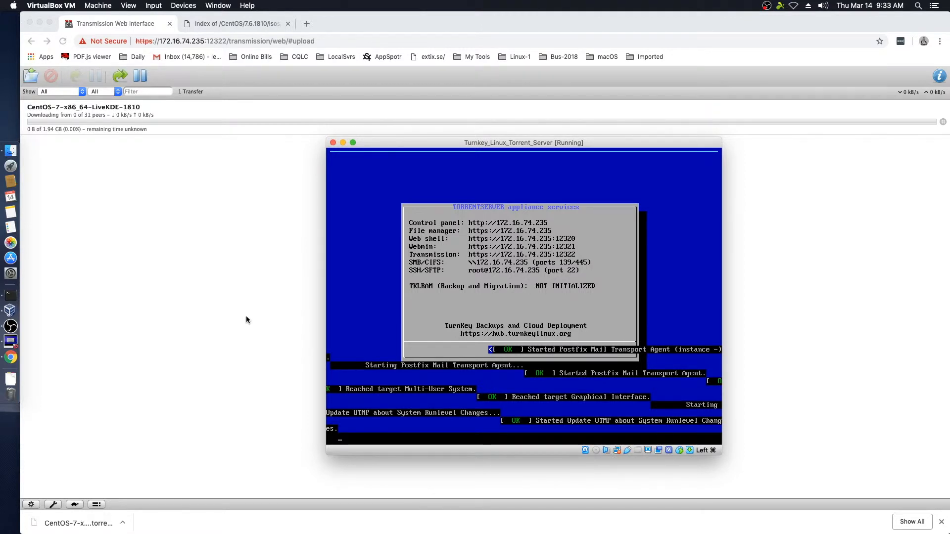
mouse_move(132, 418)
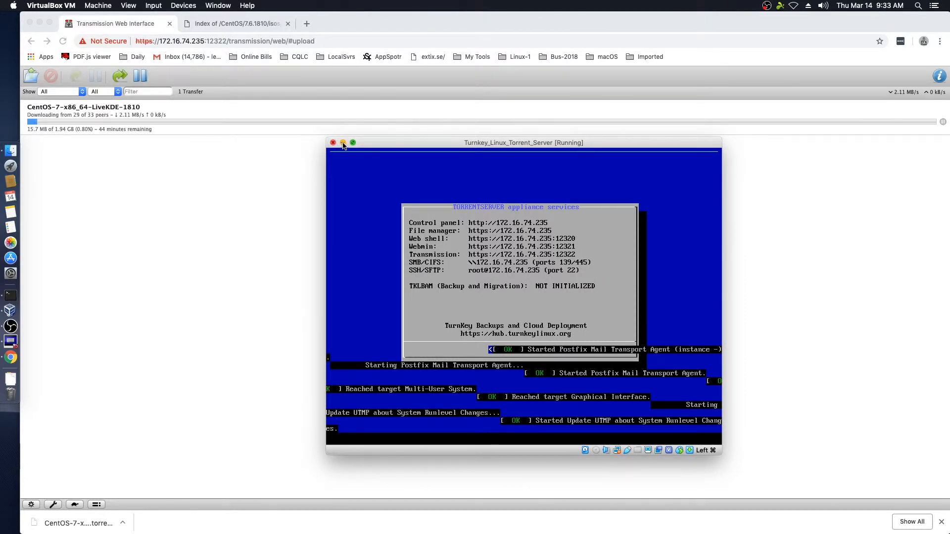
click(343, 142)
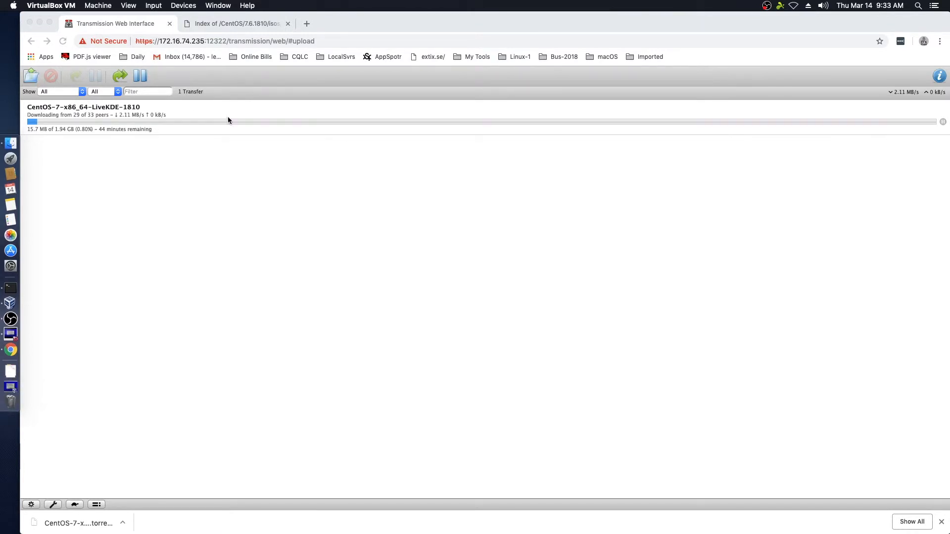
mouse_move(241, 206)
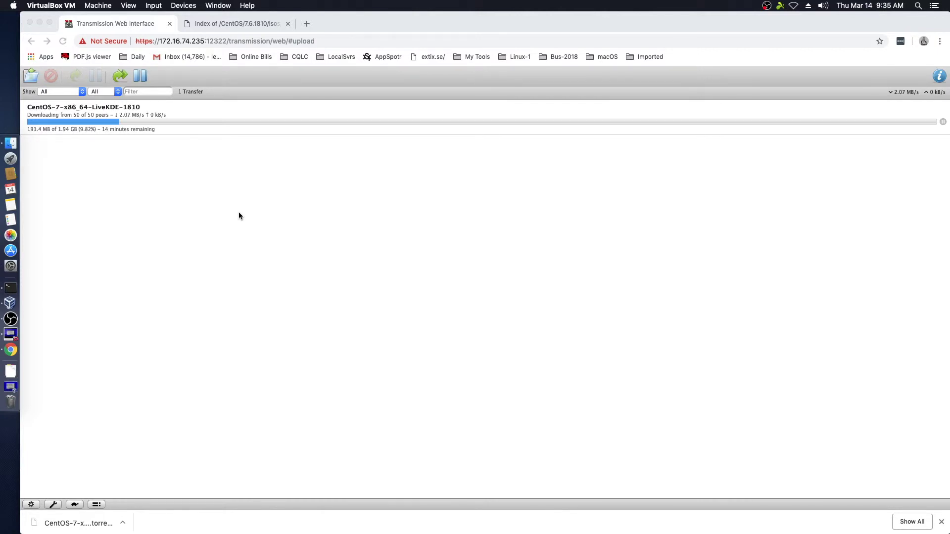
mouse_move(880, 64)
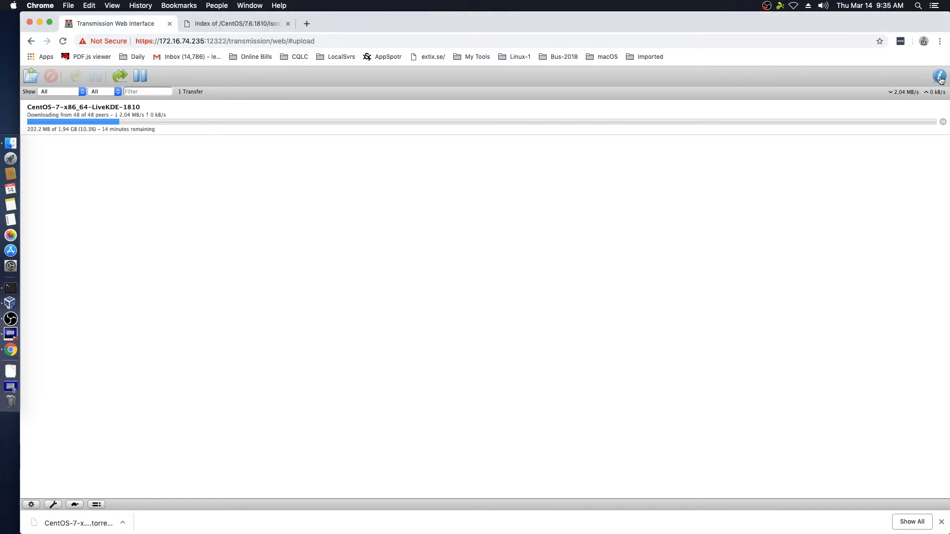
click(939, 73)
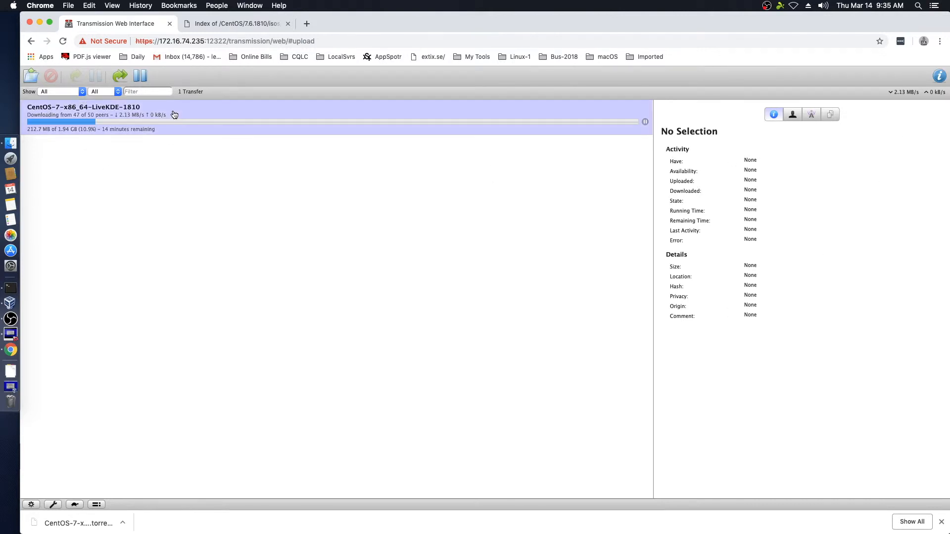
click(99, 107)
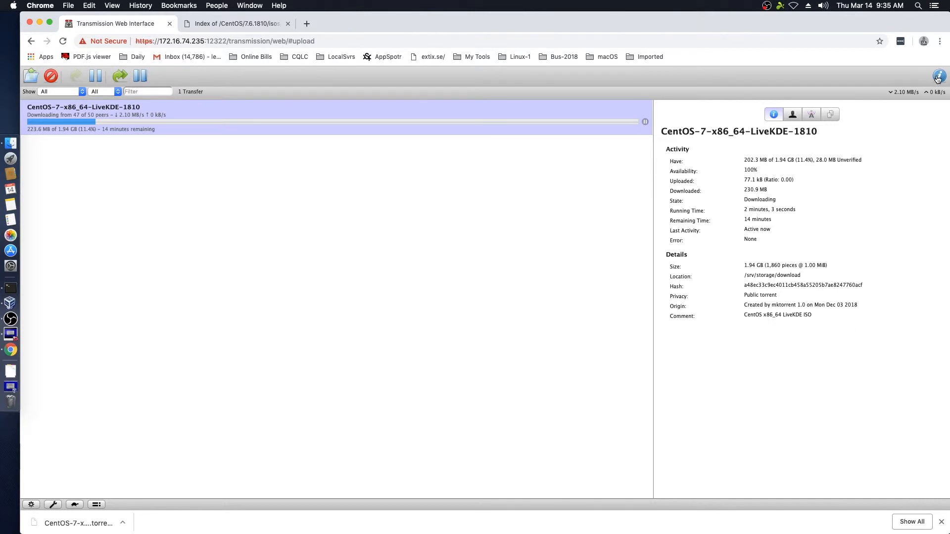
mouse_move(938, 75)
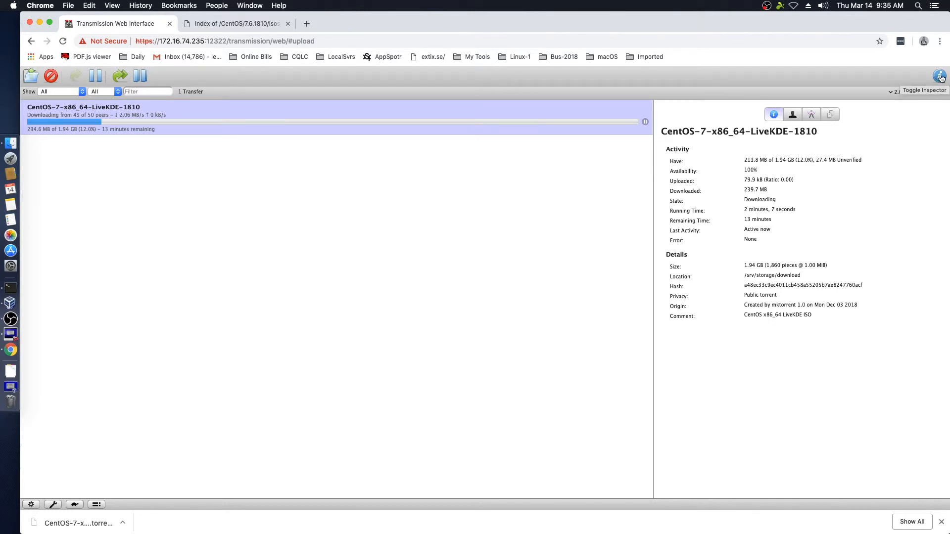
click(940, 75)
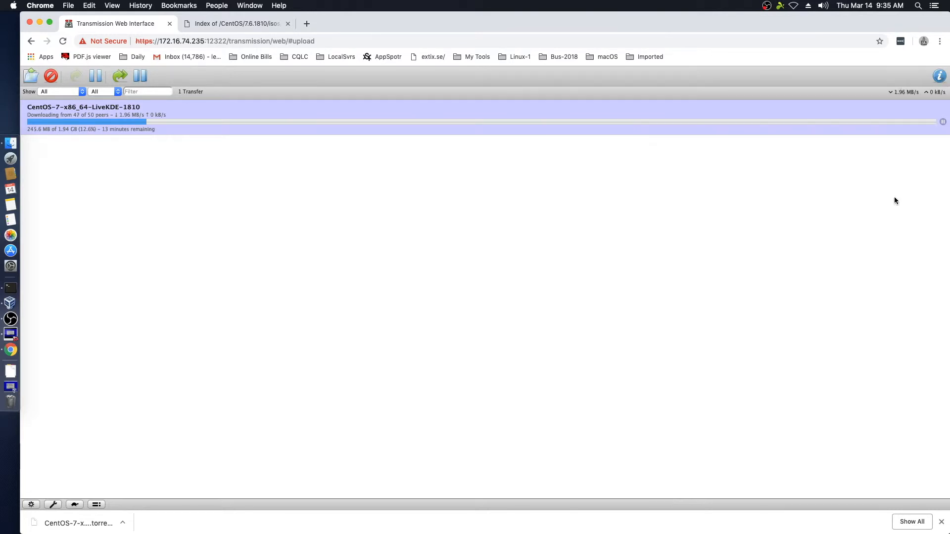
mouse_move(675, 386)
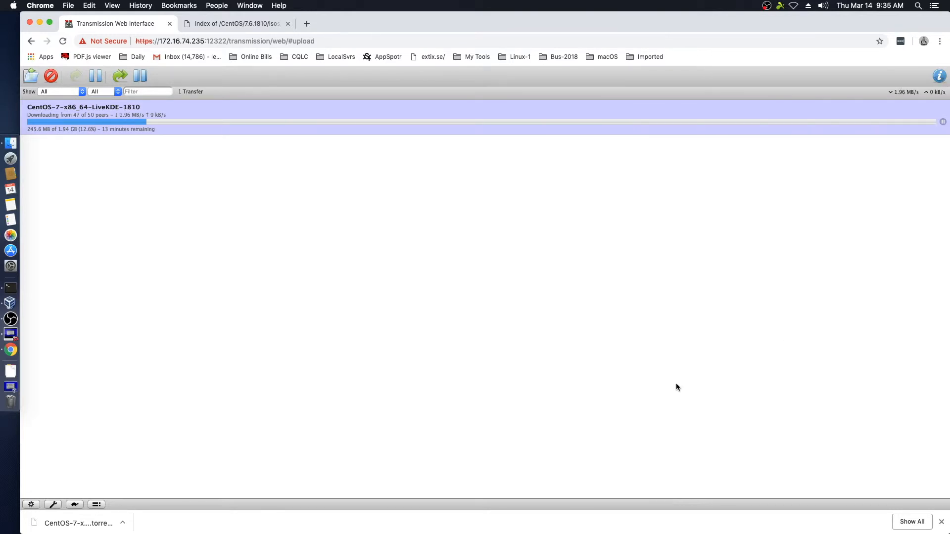